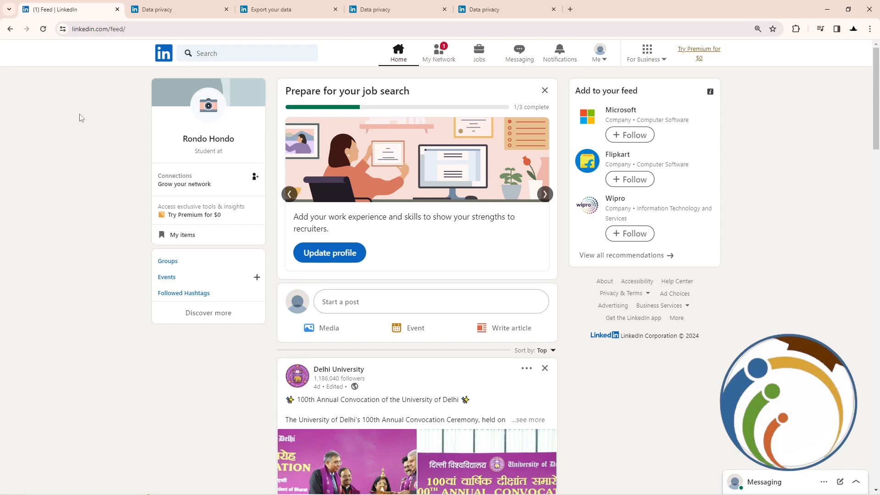
pyautogui.moveTo(615, 78)
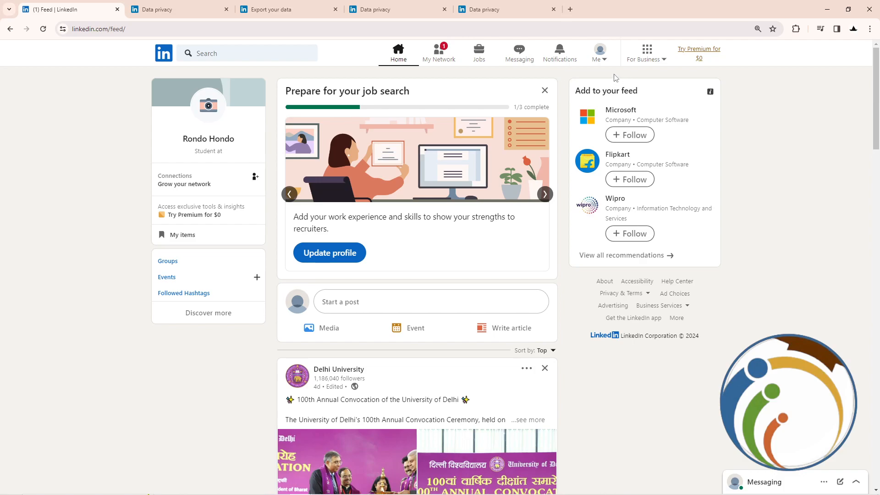
# Open the Me account menu from the LinkedIn home feed.
pyautogui.click(599, 50)
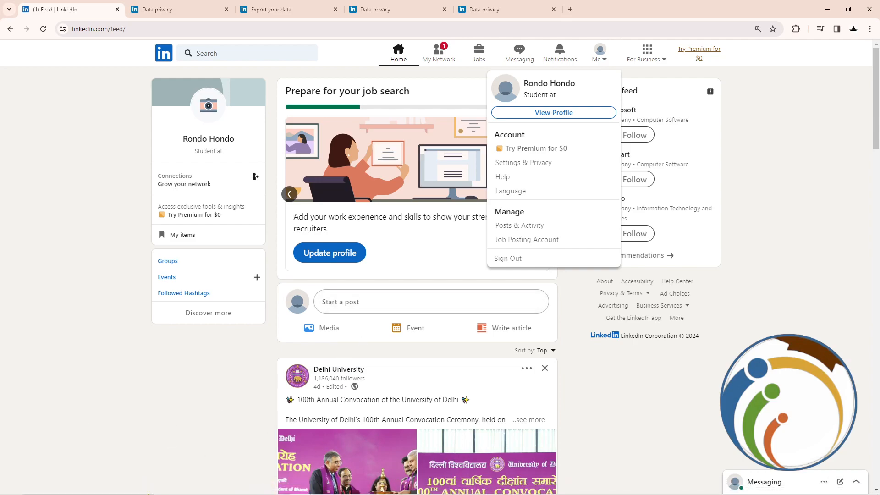
pyautogui.moveTo(503, 176)
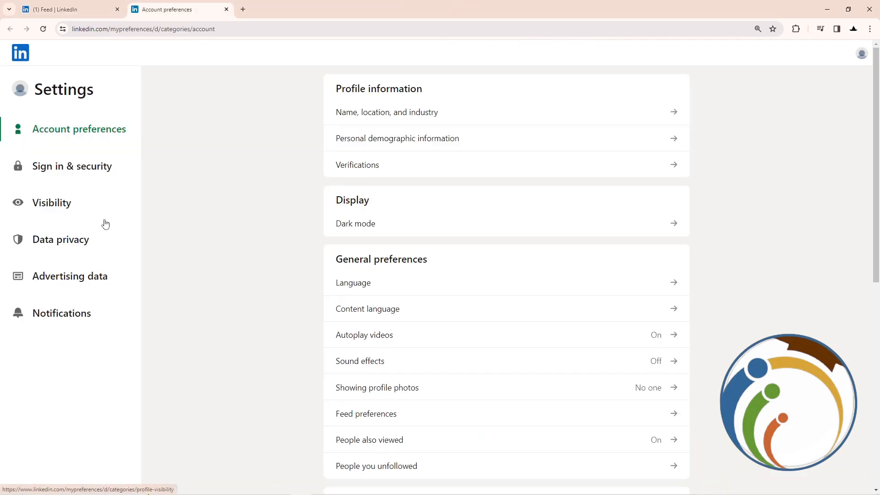
pyautogui.moveTo(9, 430)
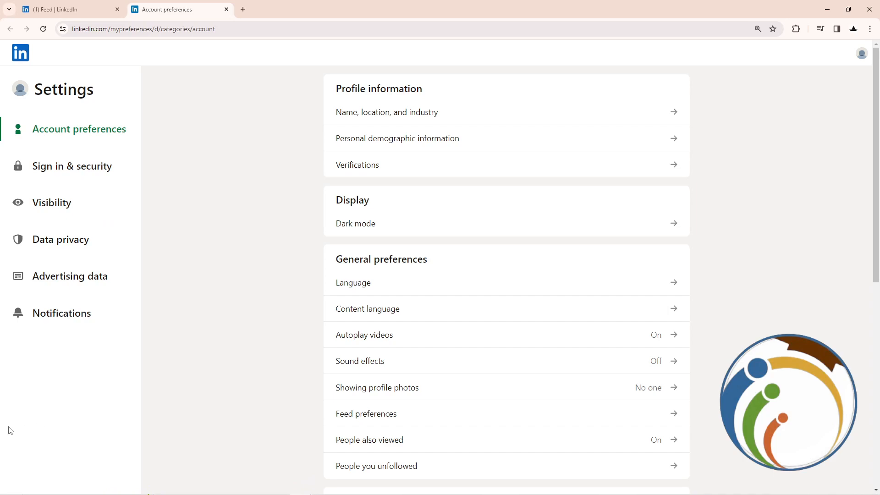
# Go to Data privacy settings and open 'Get a copy of your data'.
pyautogui.click(61, 239)
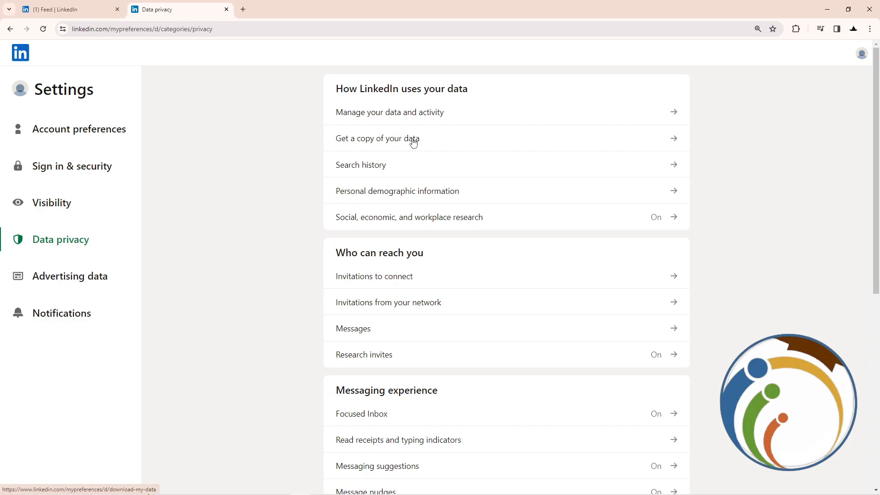
pyautogui.click(377, 138)
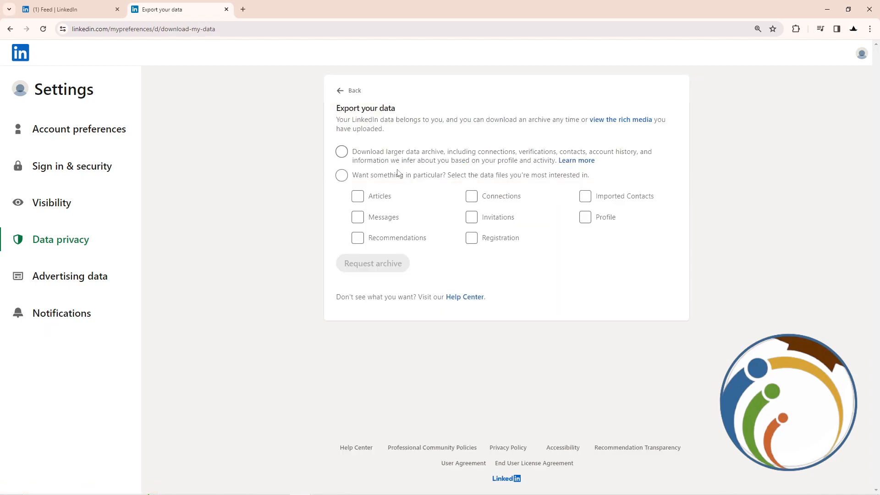
pyautogui.moveTo(392, 174)
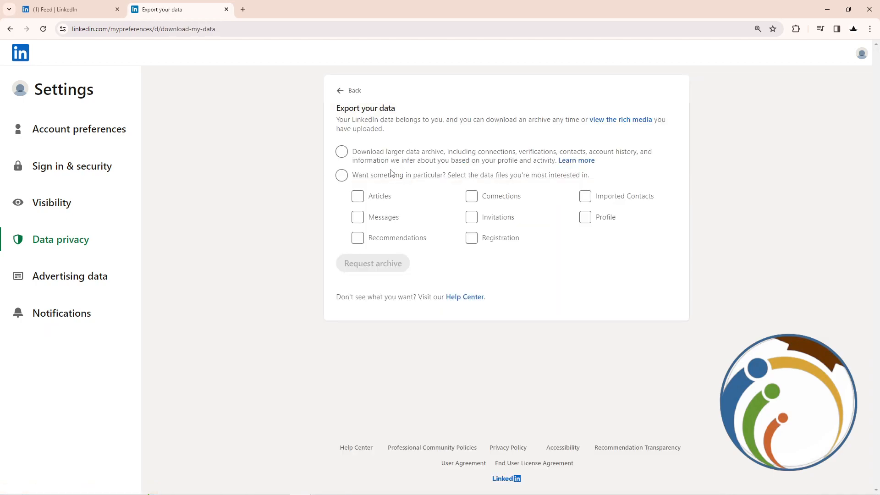
# Select 'Want something in particular?' and include all eight data files, adding Profile.
pyautogui.click(341, 175)
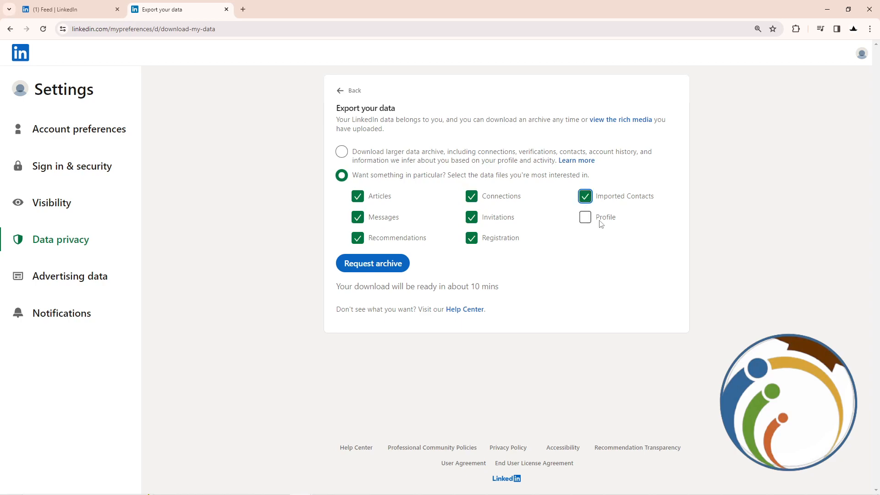
pyautogui.click(585, 218)
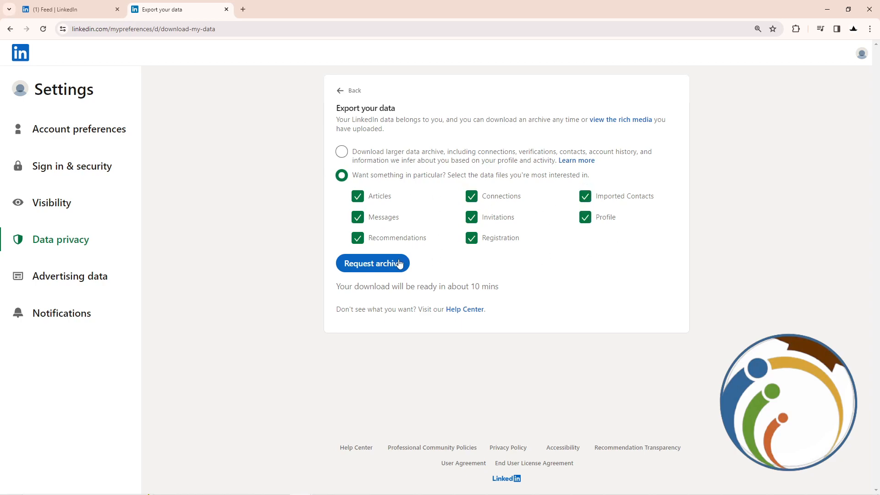
# Request the data archive, then go back to the Data privacy page.
pyautogui.click(372, 262)
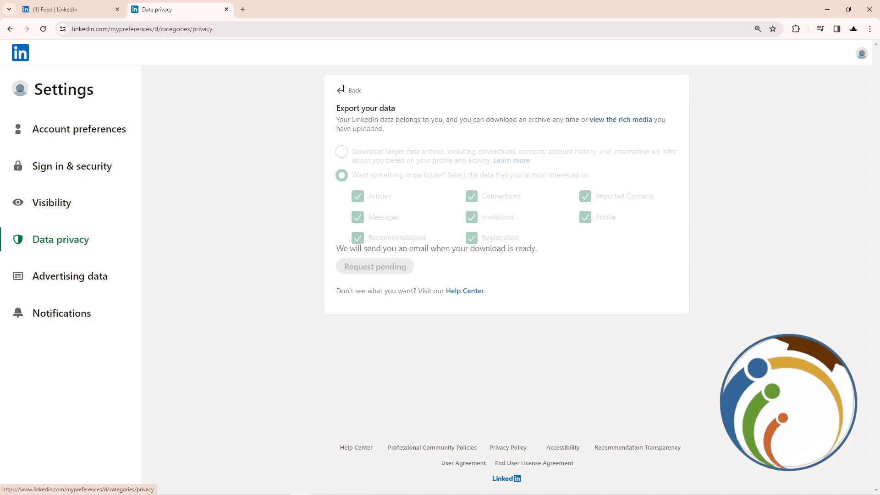
pyautogui.click(348, 90)
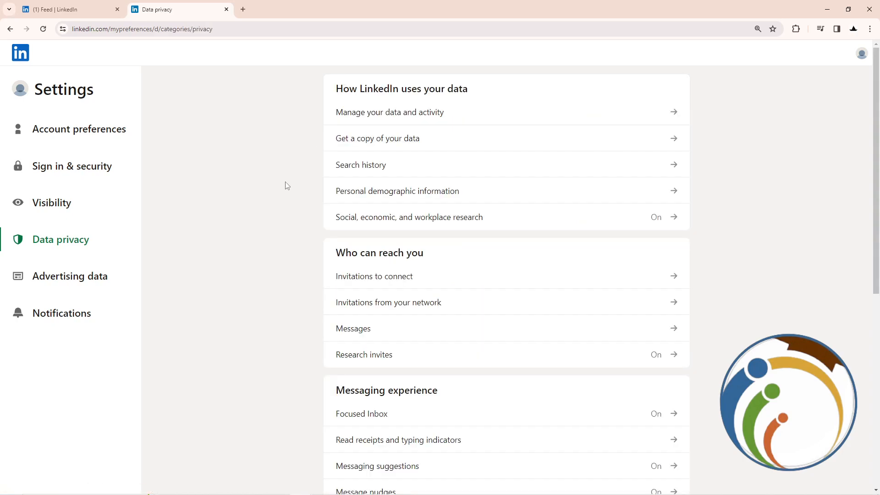
pyautogui.moveTo(287, 175)
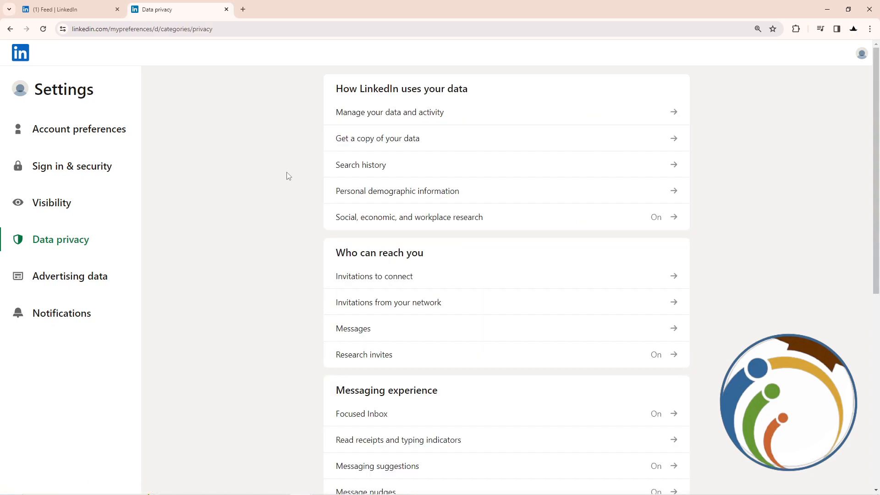